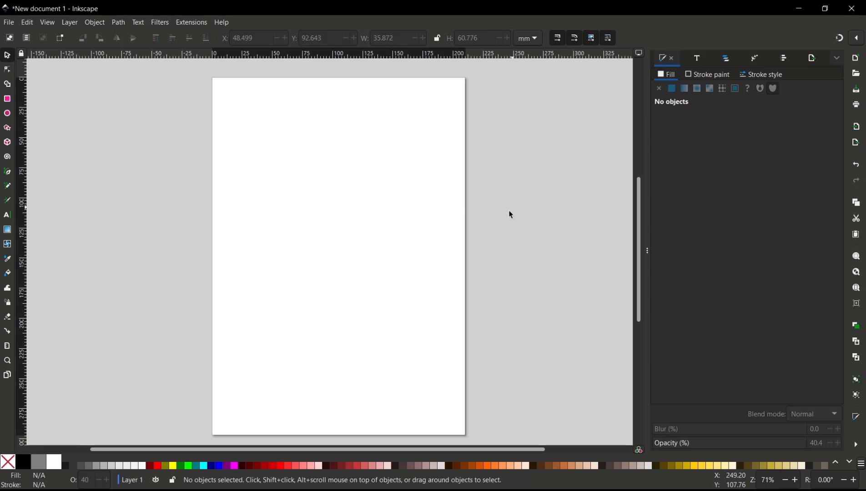
pyautogui.moveTo(147, 218)
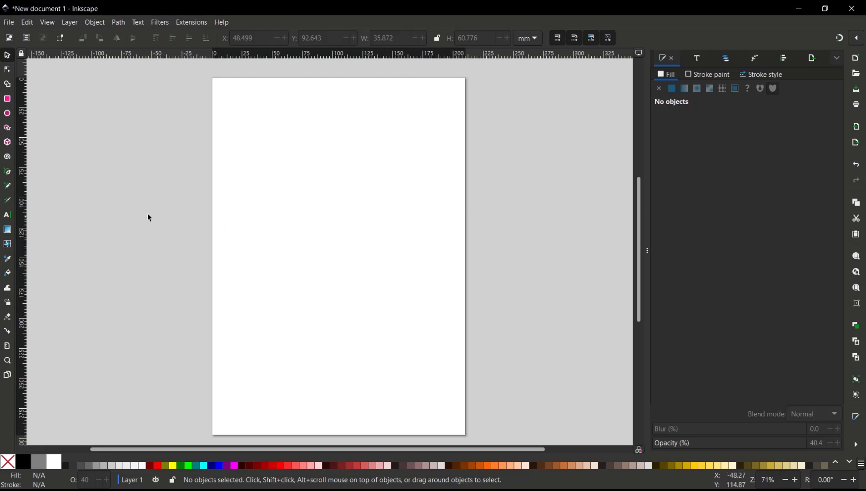
pyautogui.moveTo(8, 172)
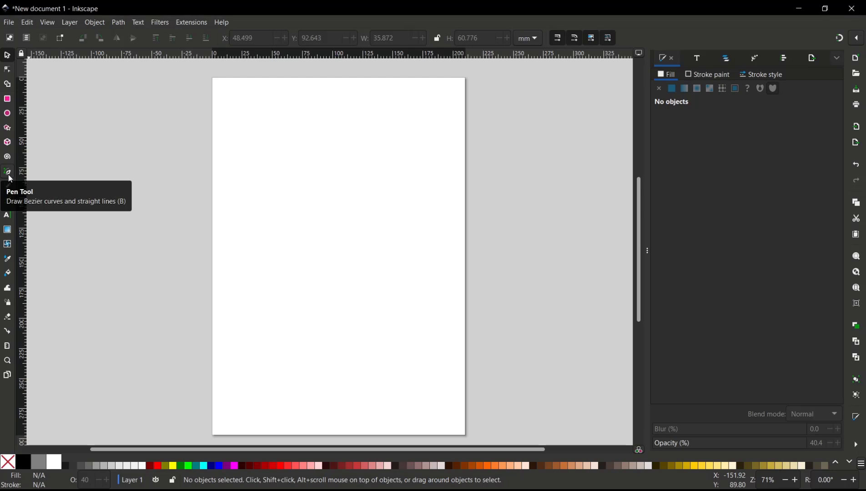
# With the Pen tool, draw a smooth curved path curling into a rounded shape below the polyline.
pyautogui.click(7, 171)
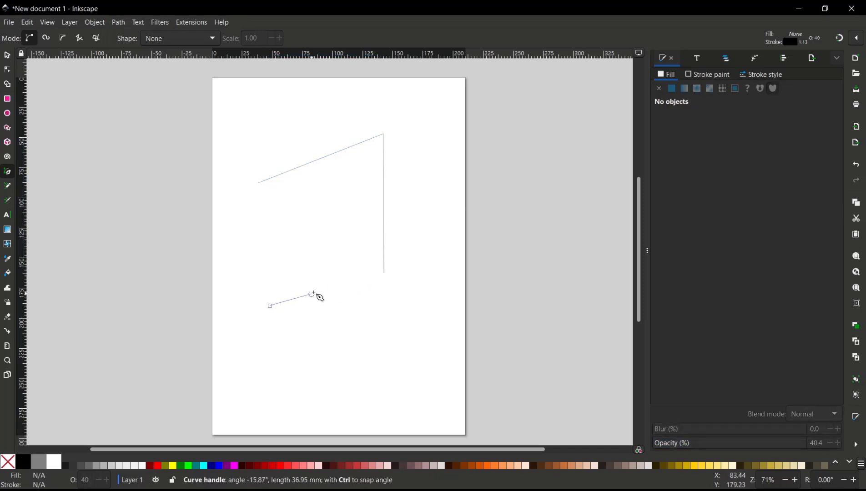
pyautogui.moveTo(312, 293); pyautogui.dragTo(368, 323)
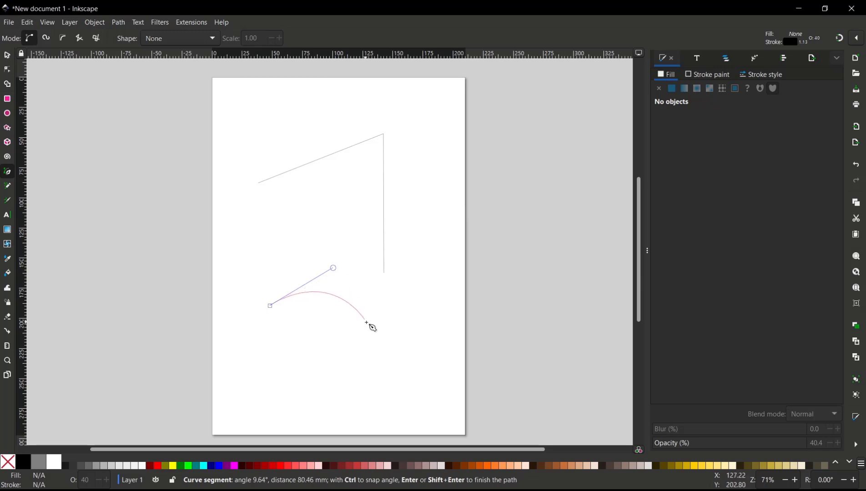
pyautogui.moveTo(365, 323); pyautogui.dragTo(369, 377)
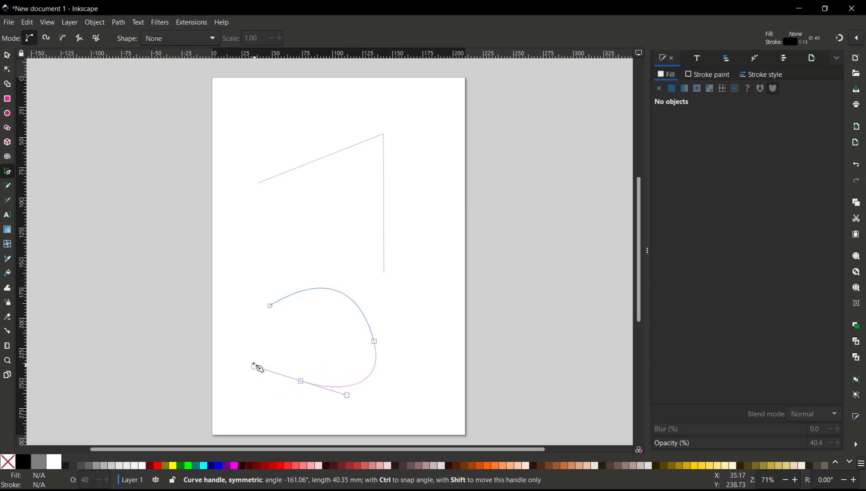
pyautogui.moveTo(347, 394); pyautogui.dragTo(321, 404)
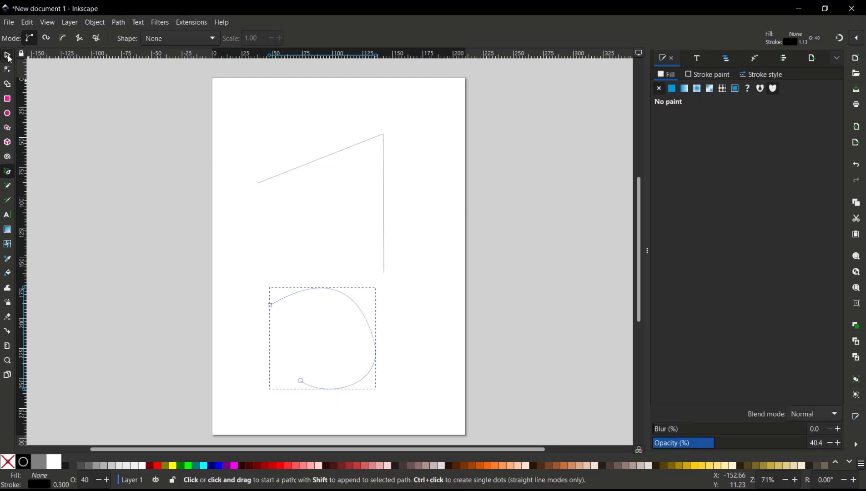
# Select the angular polyline and reveal its three nodes for node editing.
pyautogui.click(7, 55)
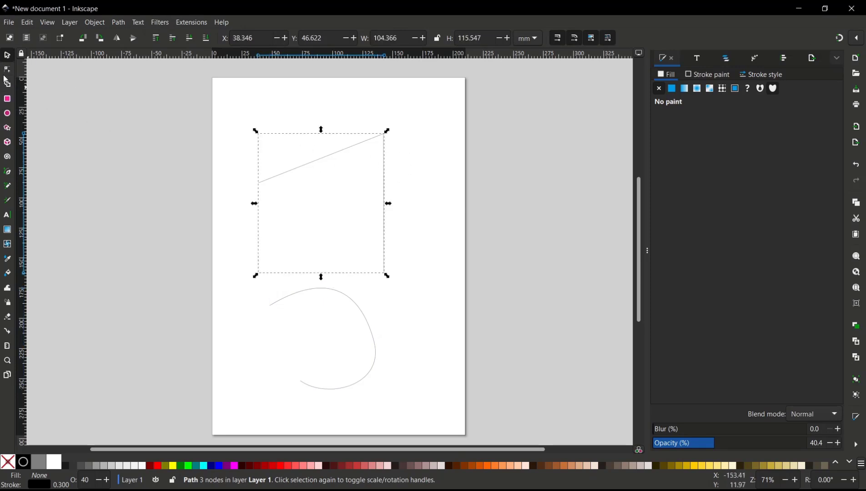
pyautogui.click(8, 68)
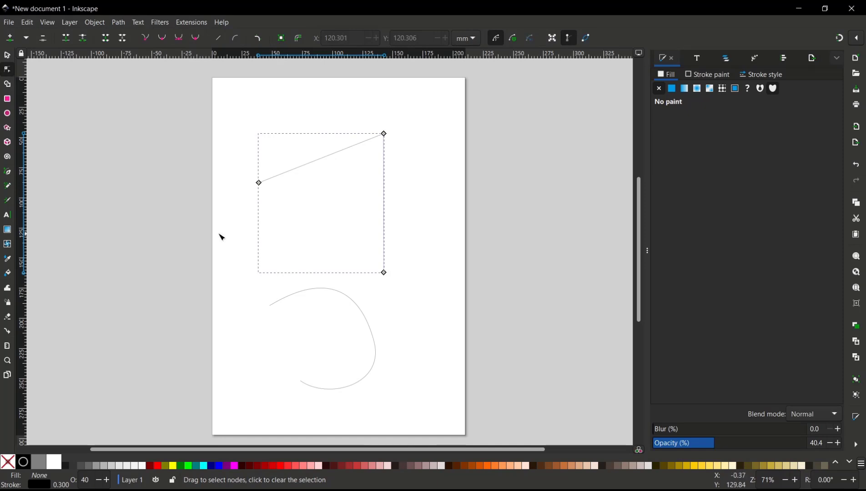
pyautogui.moveTo(138, 43)
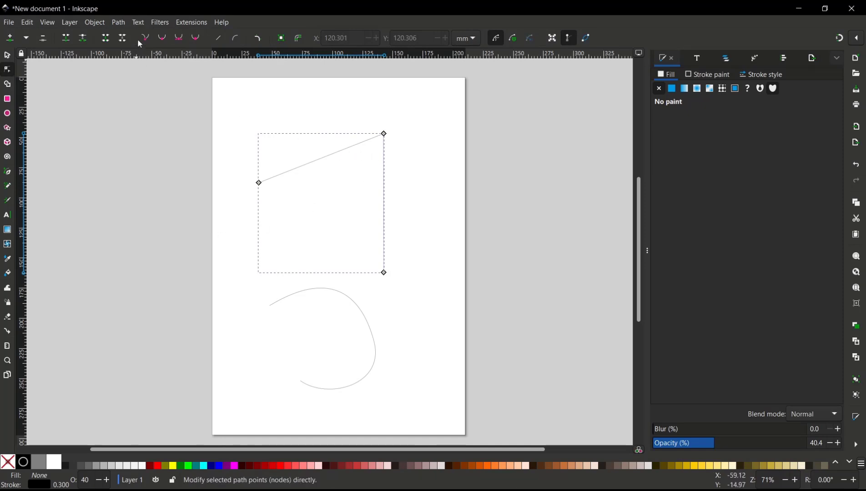
pyautogui.moveTo(162, 37)
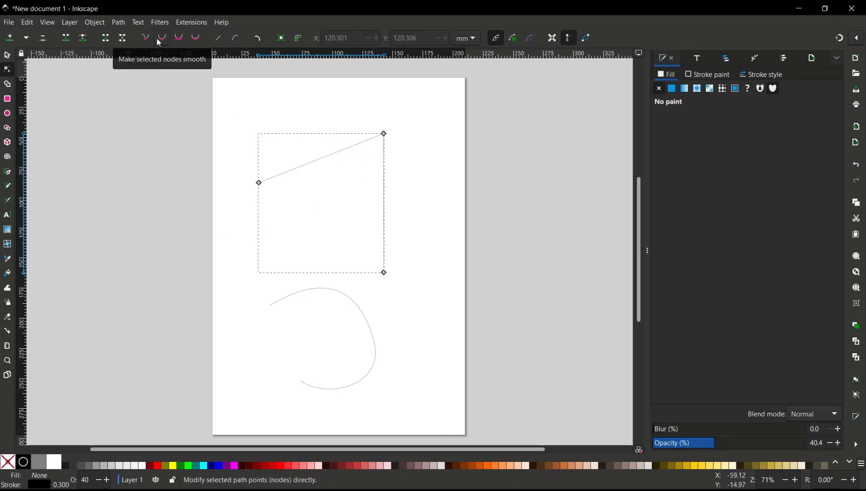
pyautogui.moveTo(178, 39)
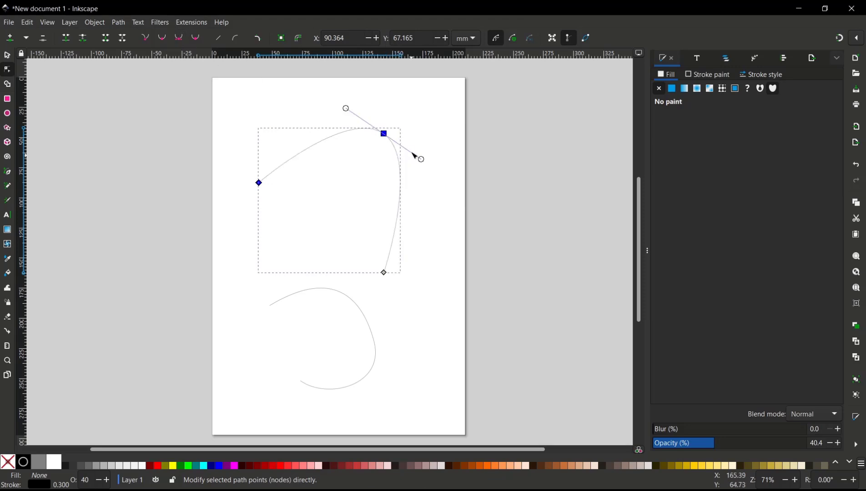
# Drag the corner node's handle outward to bow both polyline segments into curves.
pyautogui.moveTo(419, 159); pyautogui.dragTo(448, 175)
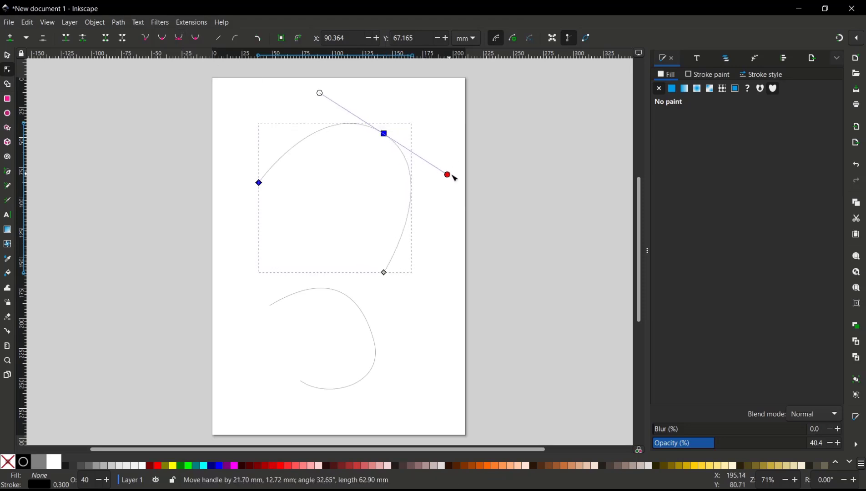
pyautogui.moveTo(448, 175); pyautogui.dragTo(449, 163)
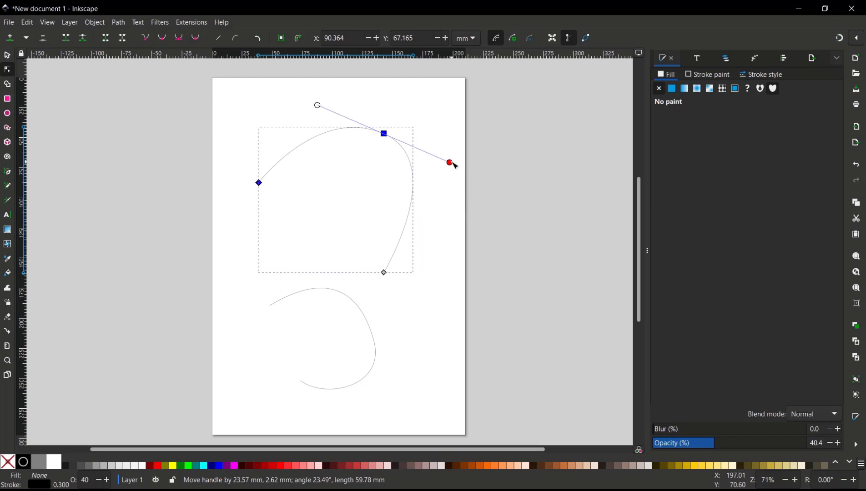